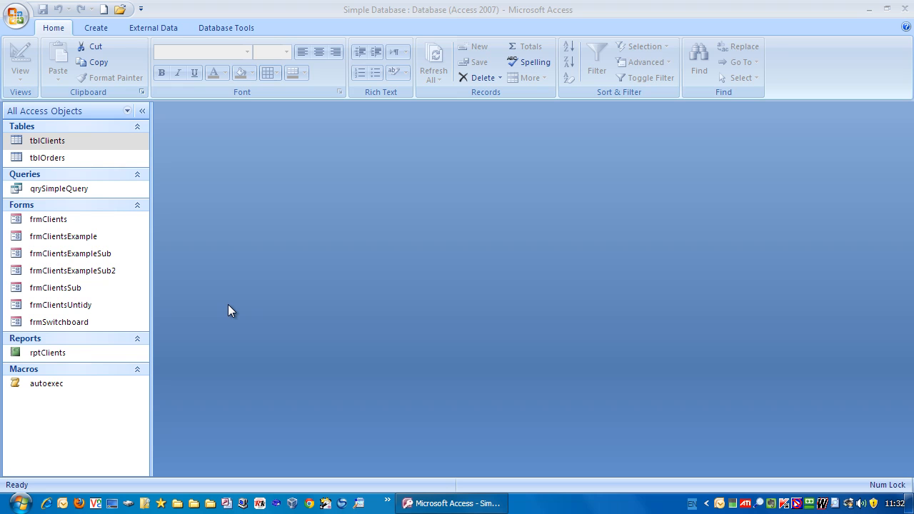
pyautogui.moveTo(303, 293)
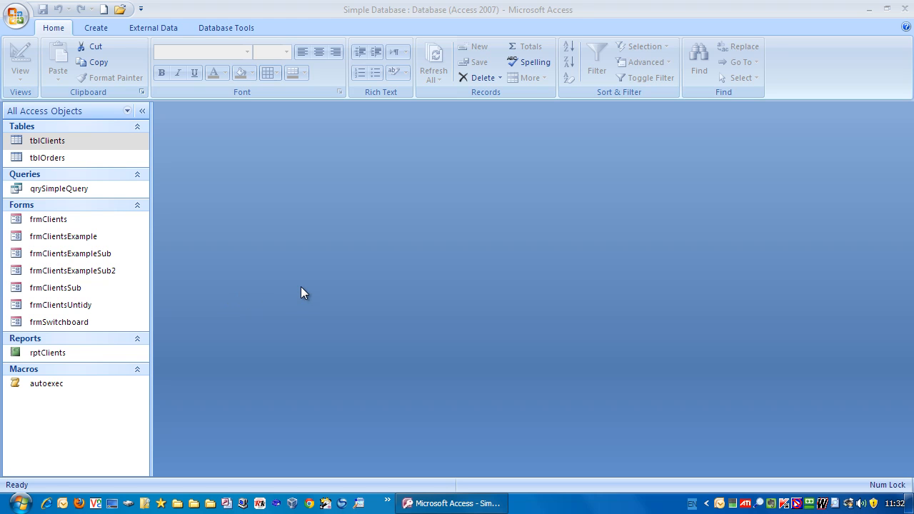
# - Open qrySimpleQuery in Design View and set the City column's criterion to [Enter City]
pyautogui.click(58, 188)
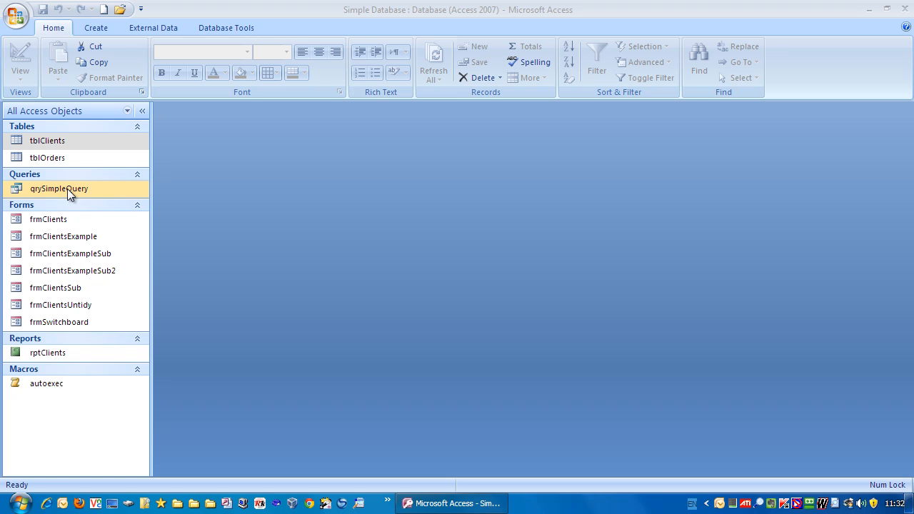
pyautogui.rightClick(59, 188)
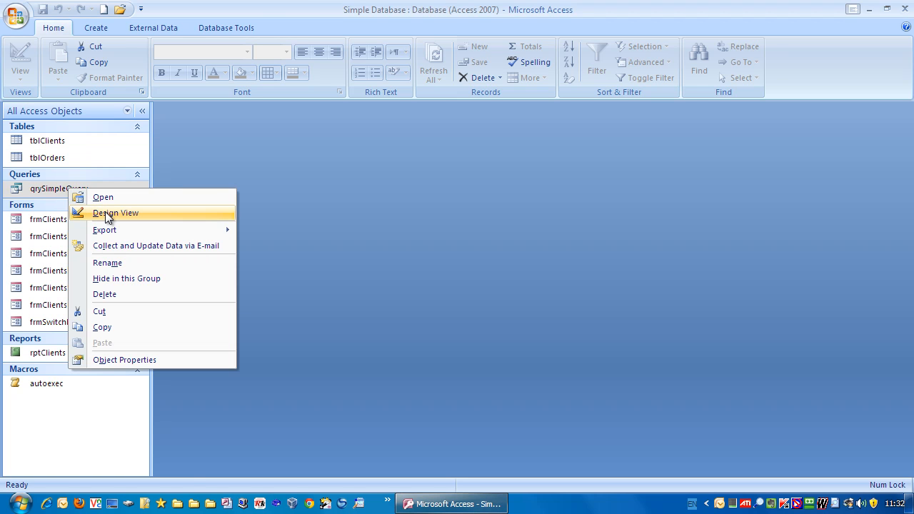
pyautogui.click(115, 213)
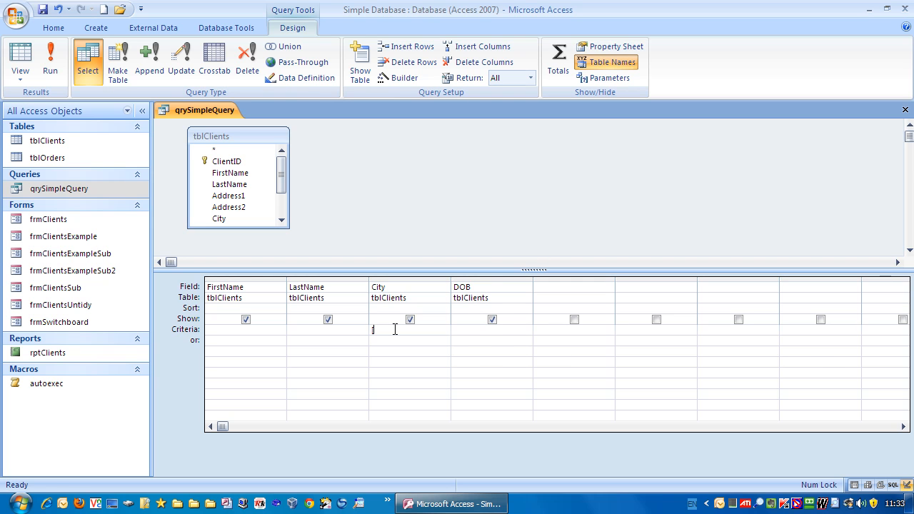
pyautogui.write('[Enter City')
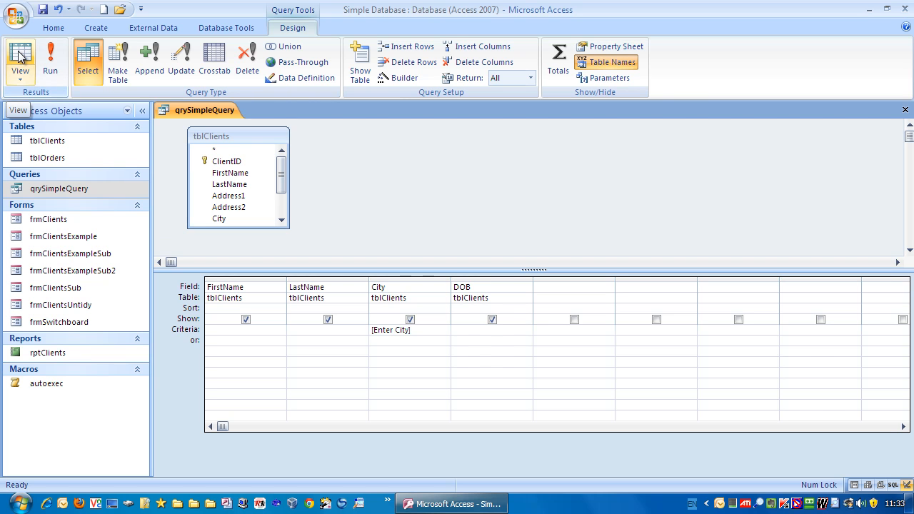
pyautogui.click(20, 61)
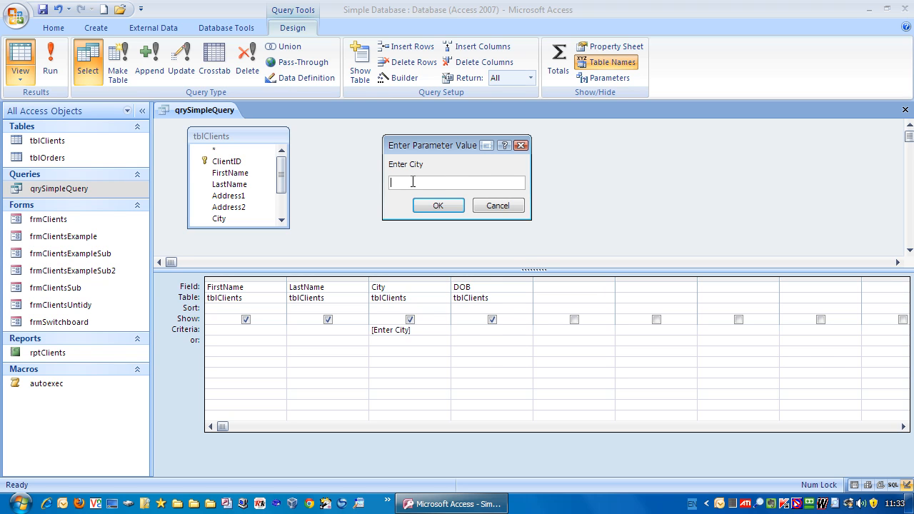
pyautogui.write('Lond')
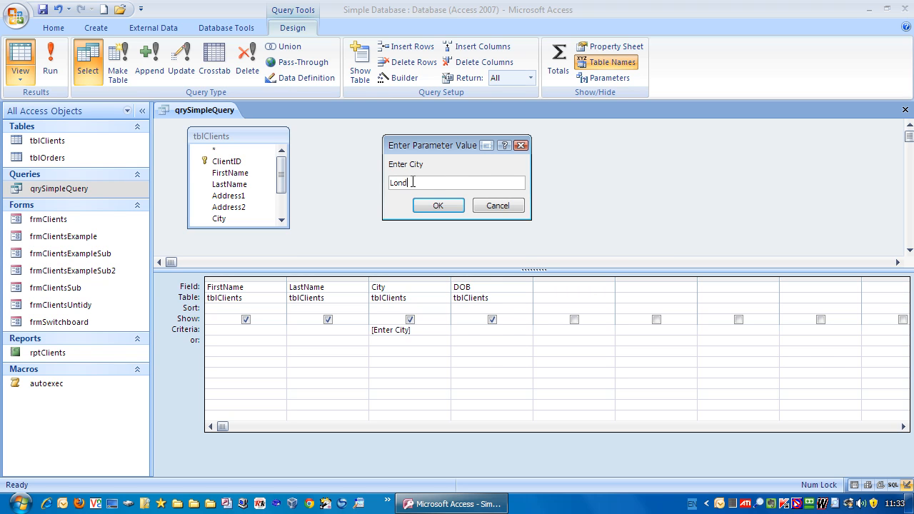
pyautogui.click(438, 205)
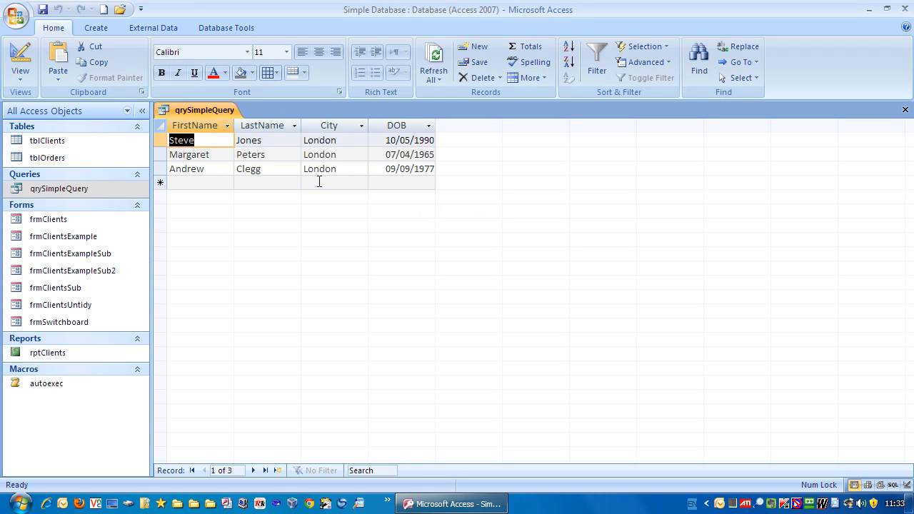
pyautogui.moveTo(329, 162)
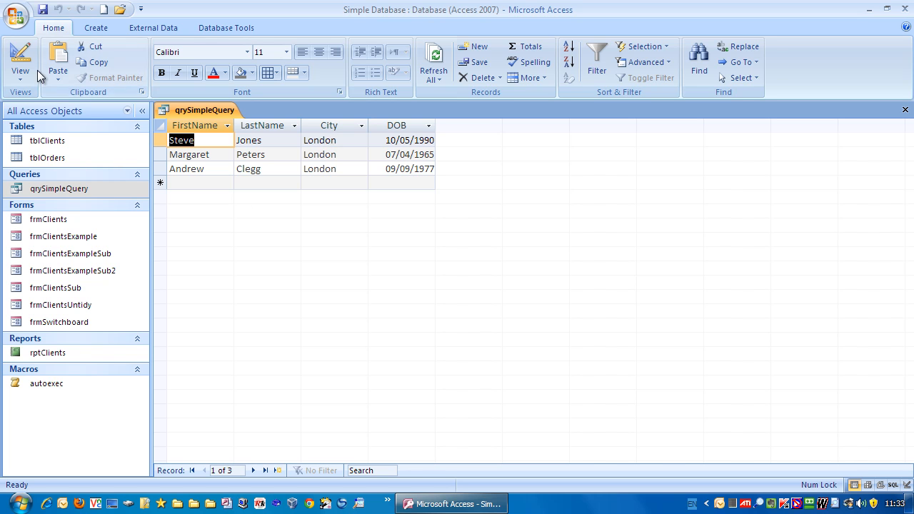
pyautogui.click(20, 61)
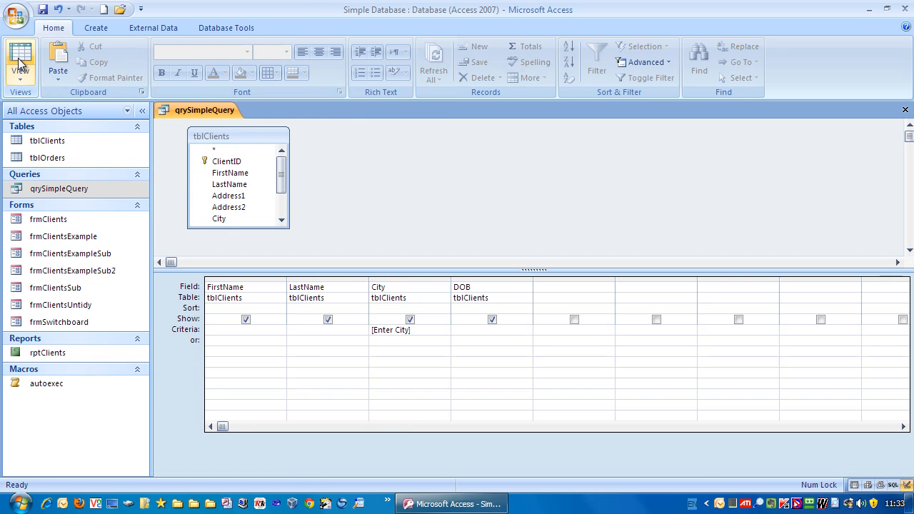
pyautogui.click(20, 61)
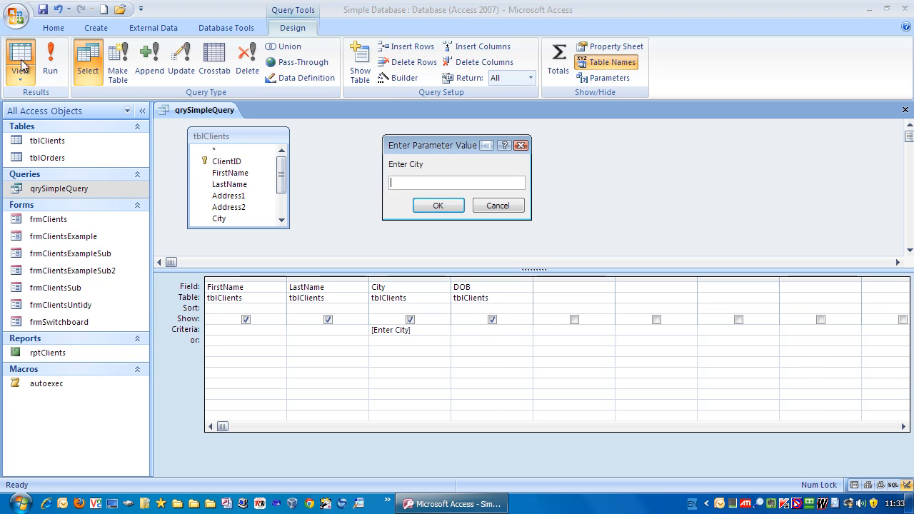
pyautogui.write('Leeds')
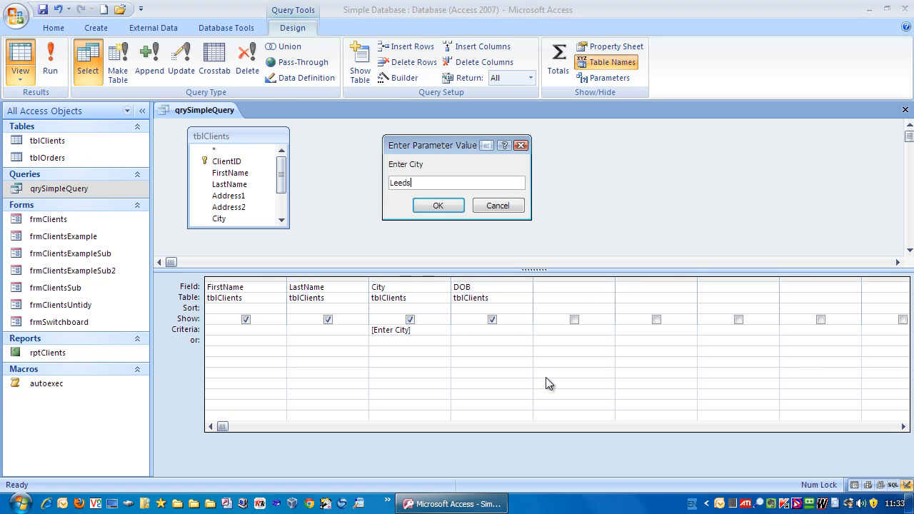
pyautogui.click(438, 205)
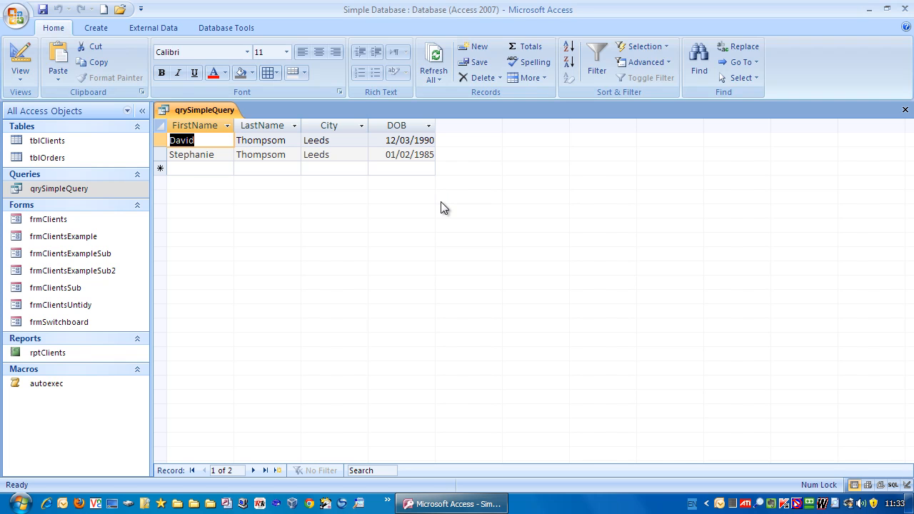
pyautogui.moveTo(334, 157)
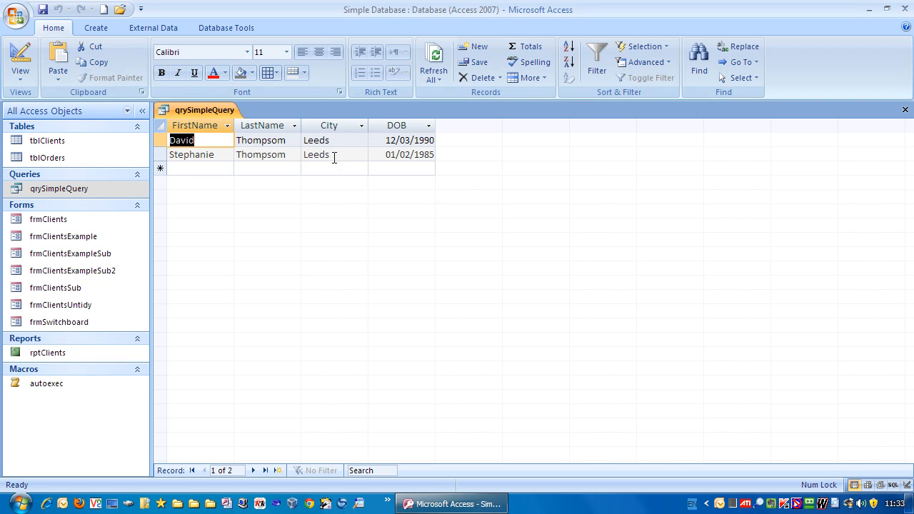
pyautogui.click(20, 61)
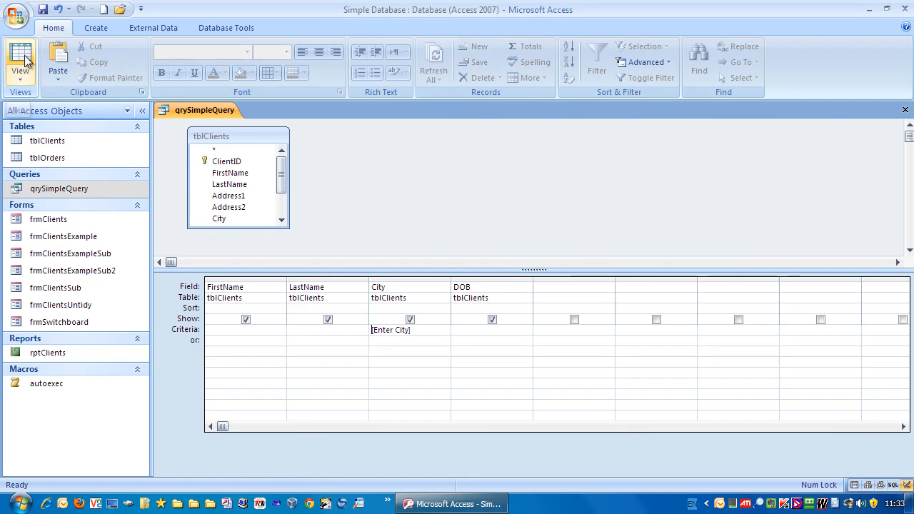
# - Reword the City prompt to [Please enter the City], test it with London, and return to design
pyautogui.click(20, 60)
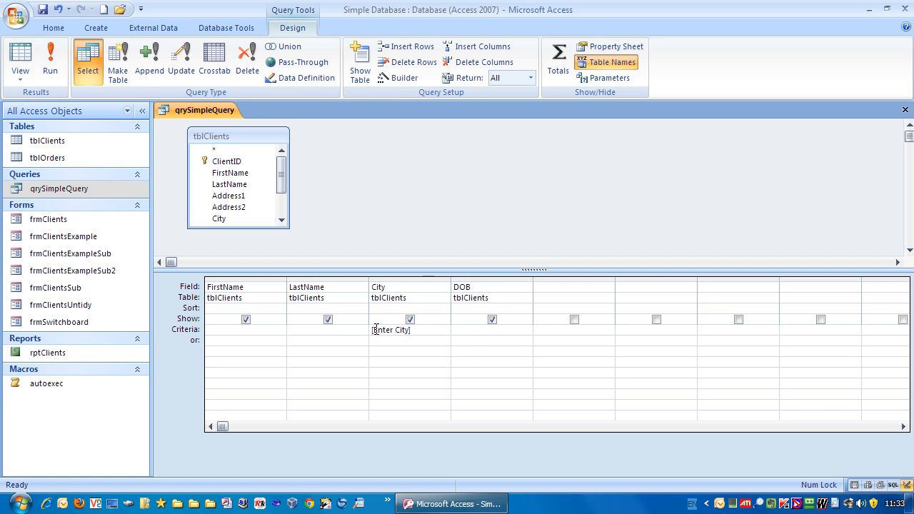
pyautogui.doubleClick(389, 329)
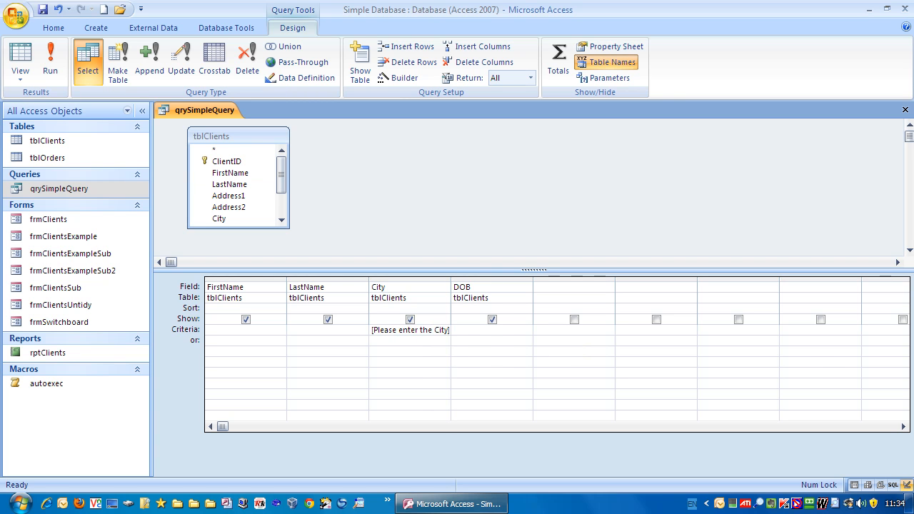
pyautogui.click(50, 61)
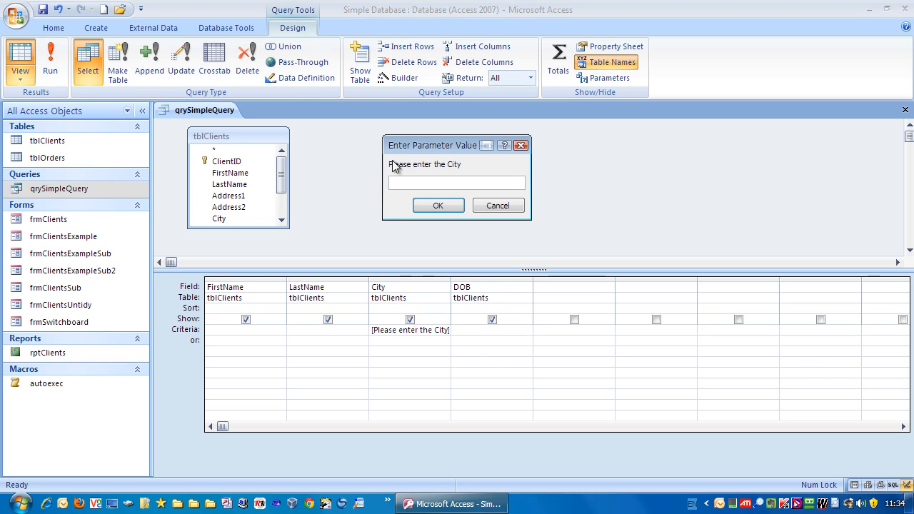
pyautogui.moveTo(459, 166)
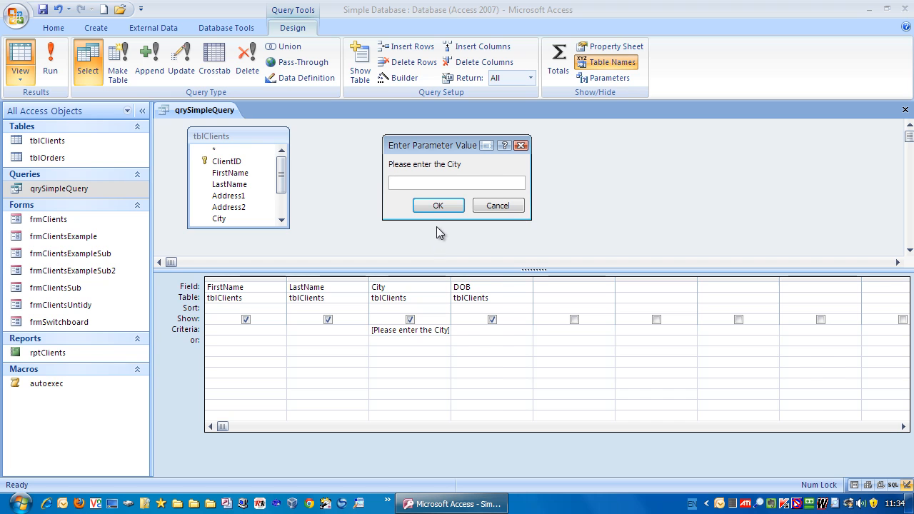
pyautogui.write('London')
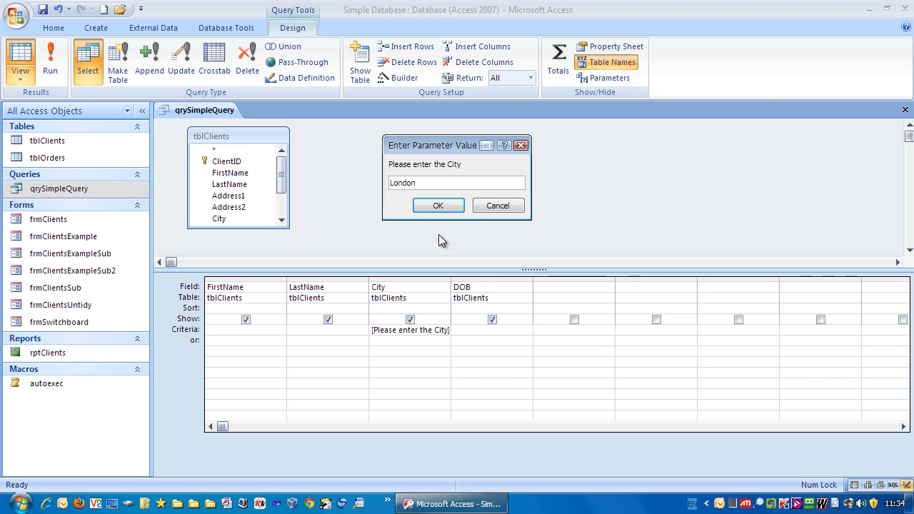
pyautogui.click(438, 205)
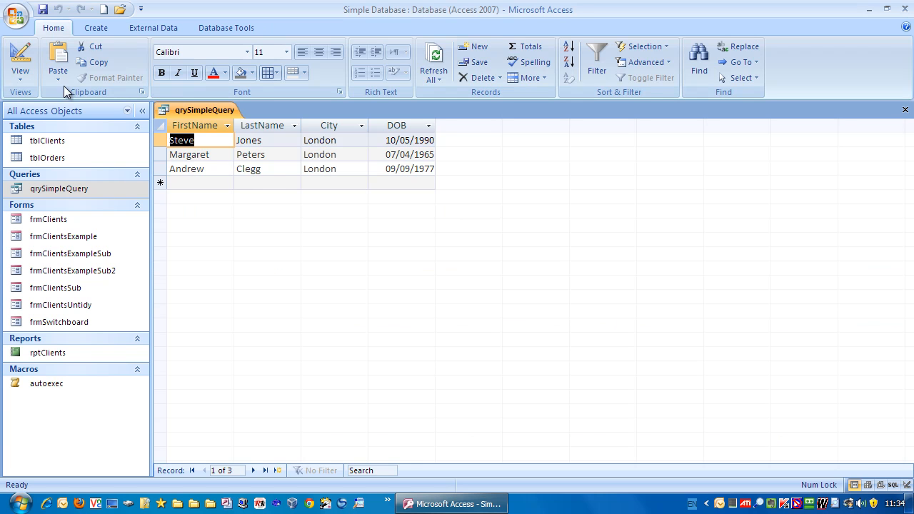
pyautogui.click(20, 60)
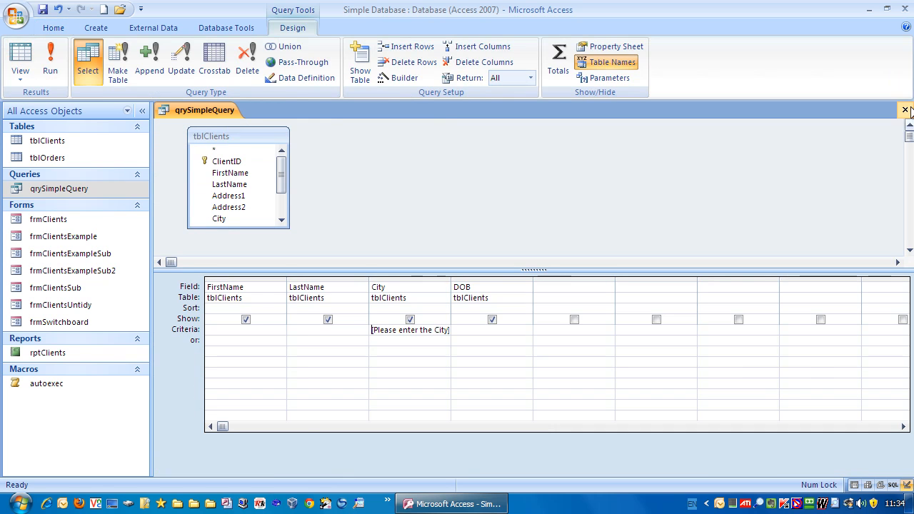
# - Close the design, then rerun qrySimpleQuery with London to list the three London clients
pyautogui.click(905, 110)
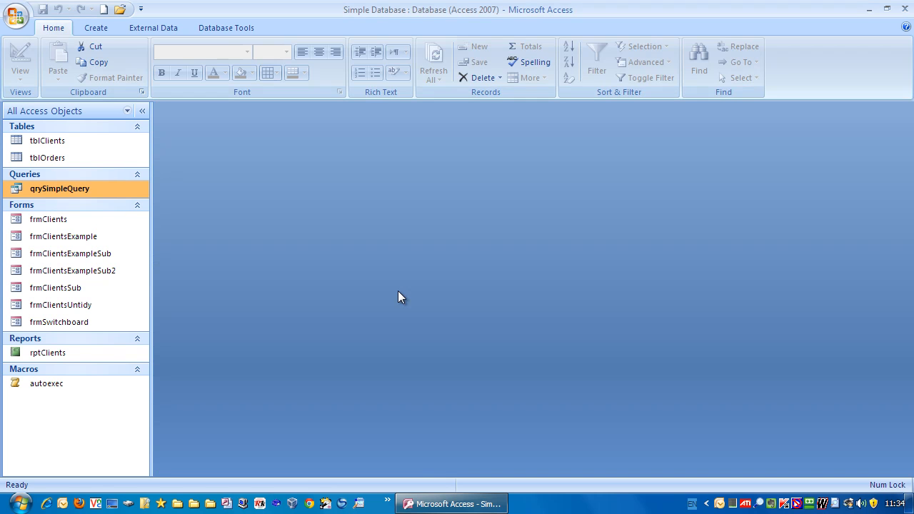
pyautogui.click(59, 188)
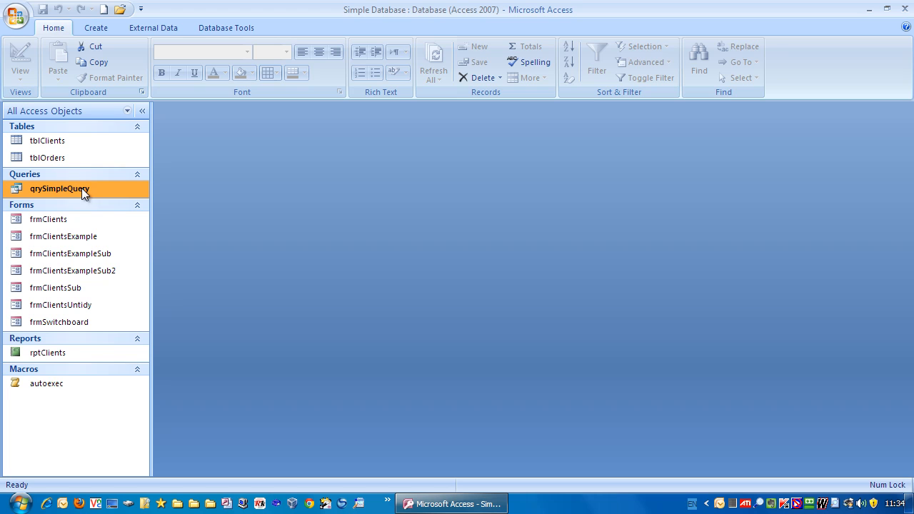
pyautogui.doubleClick(60, 189)
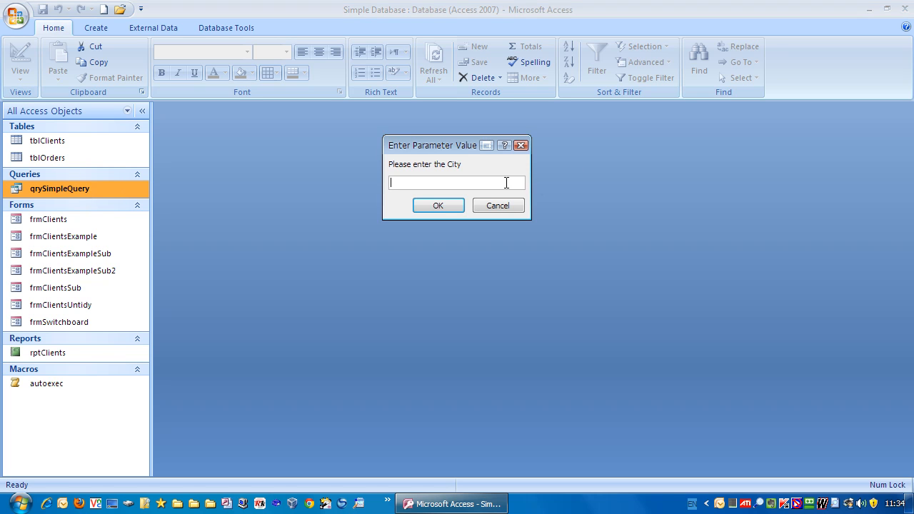
pyautogui.write('London')
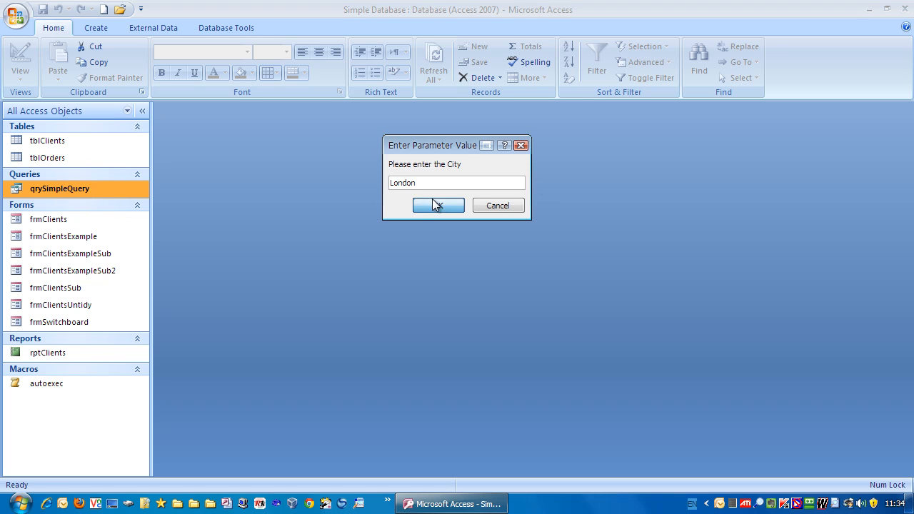
pyautogui.click(438, 205)
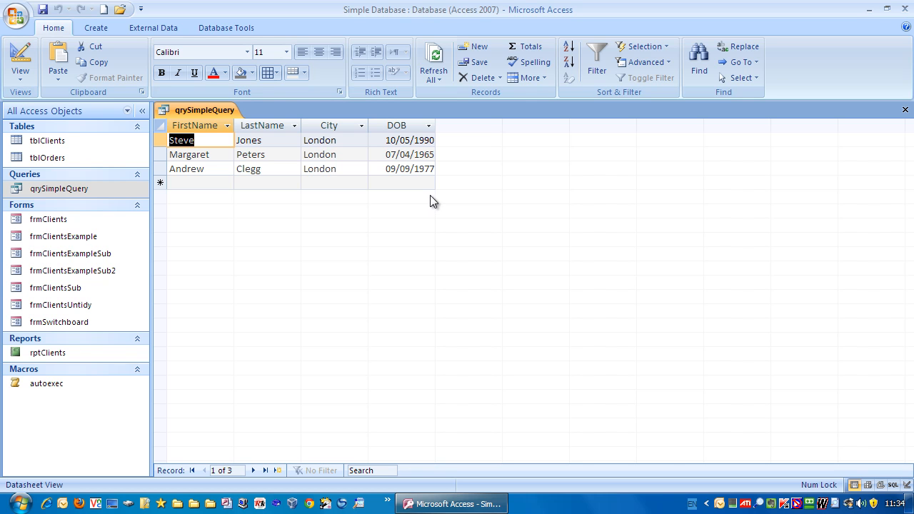